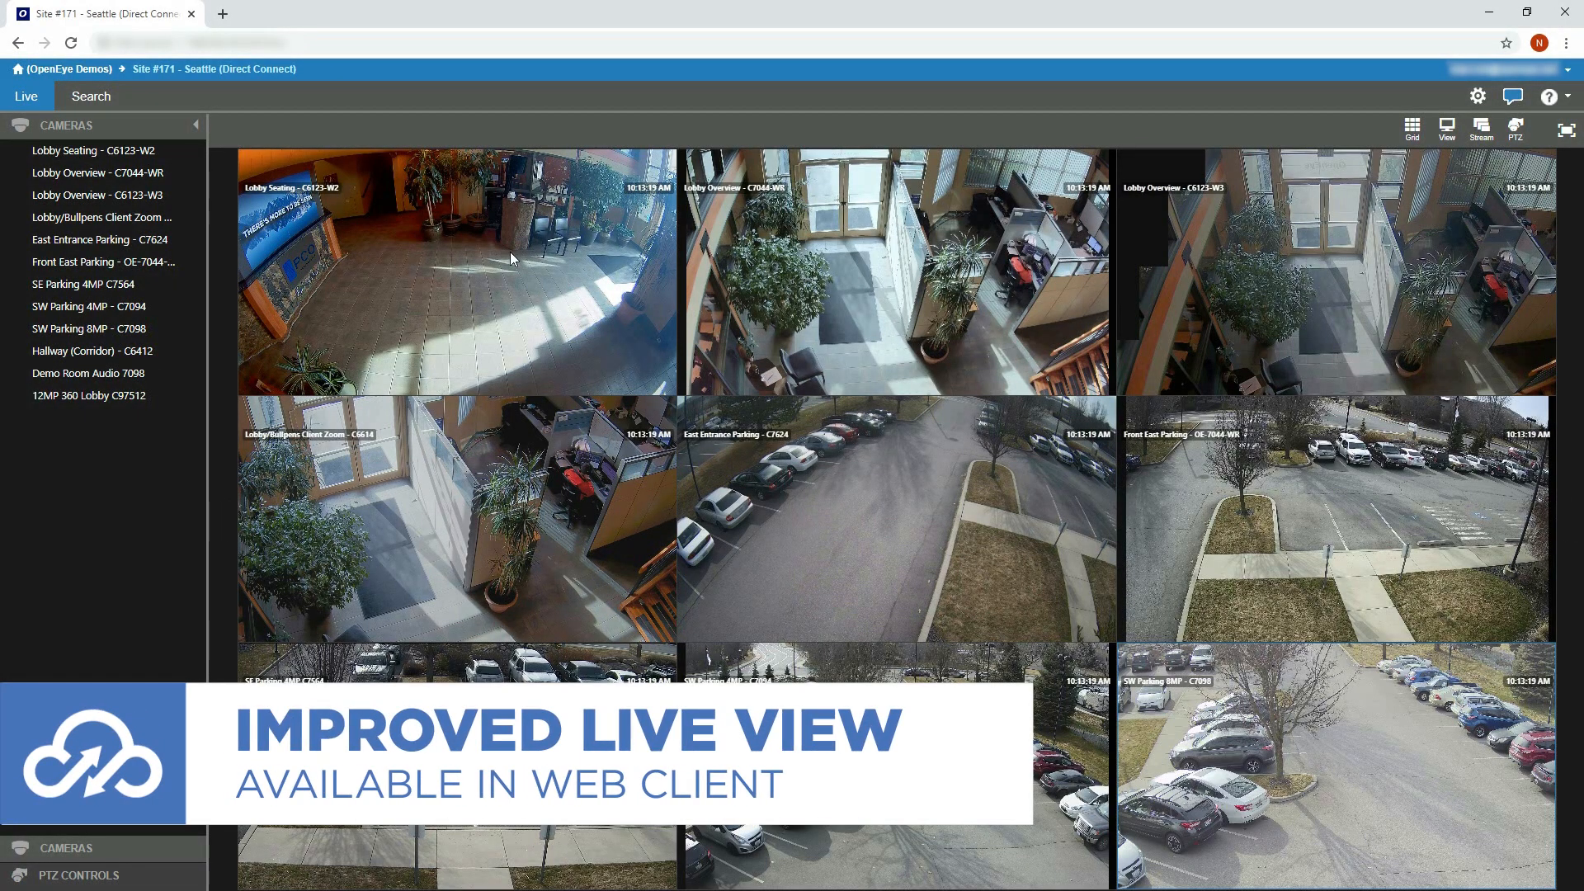
- Expand Site #171 and show the Lobby Seating camera as a single large live view
click(1557, 519)
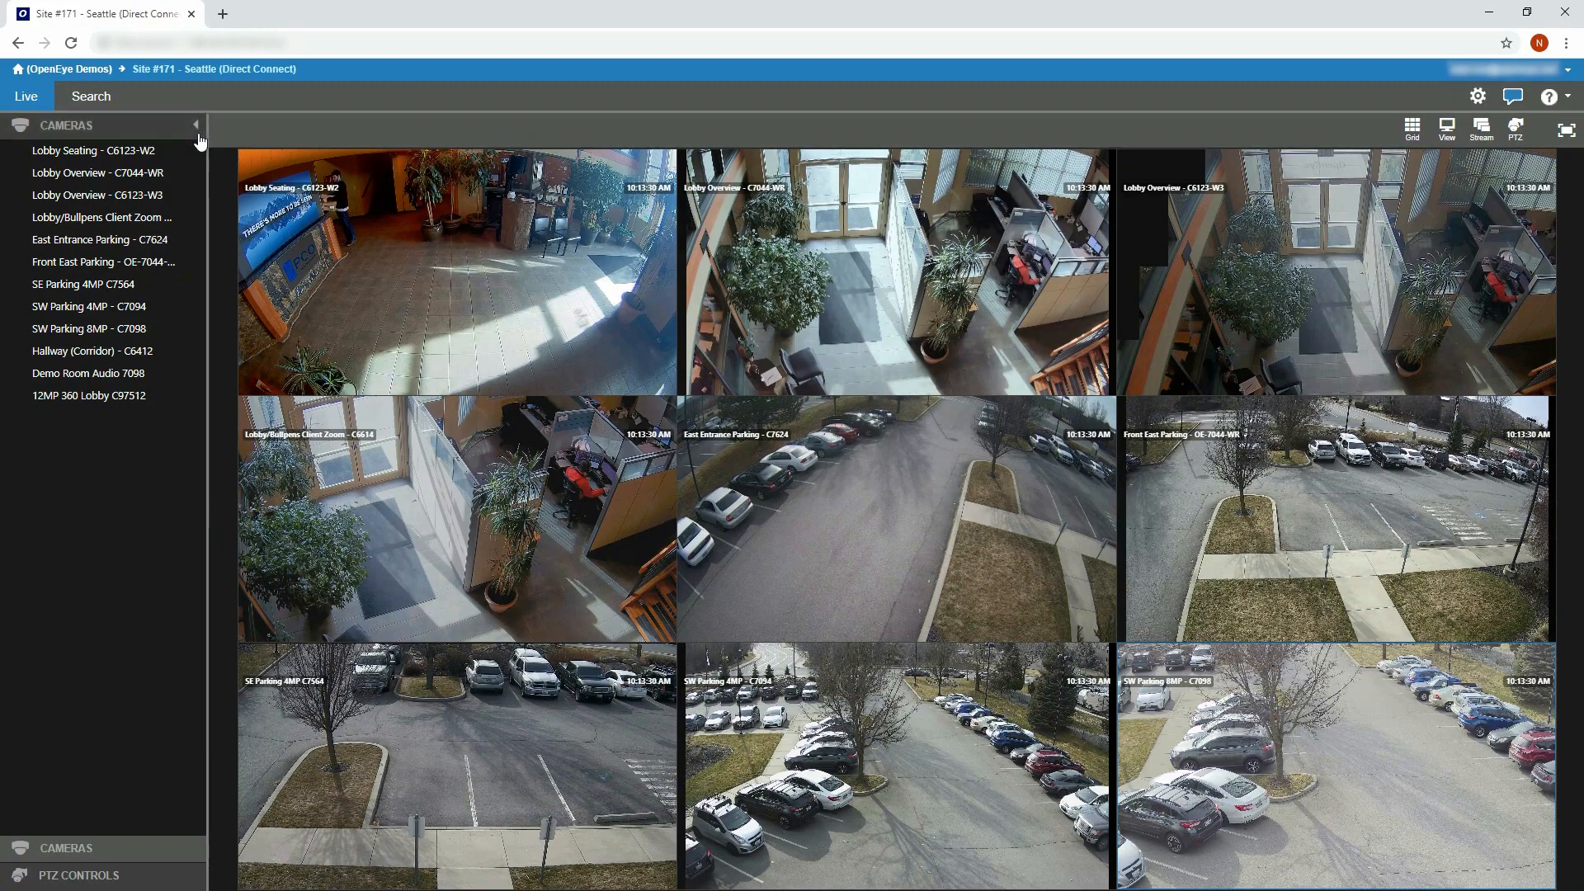
click(190, 126)
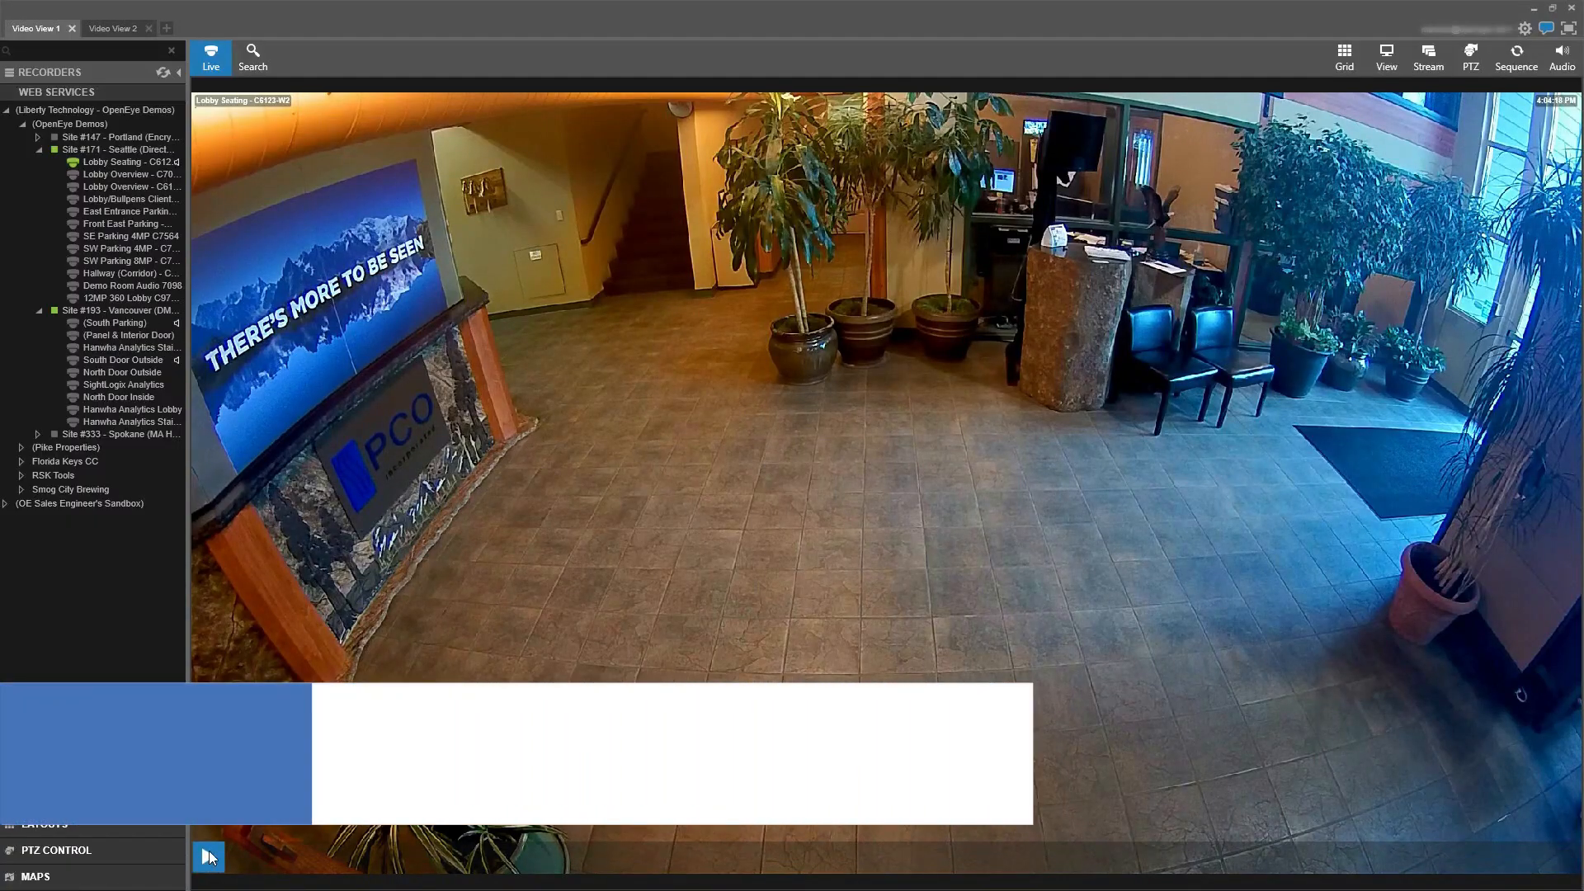
click(209, 857)
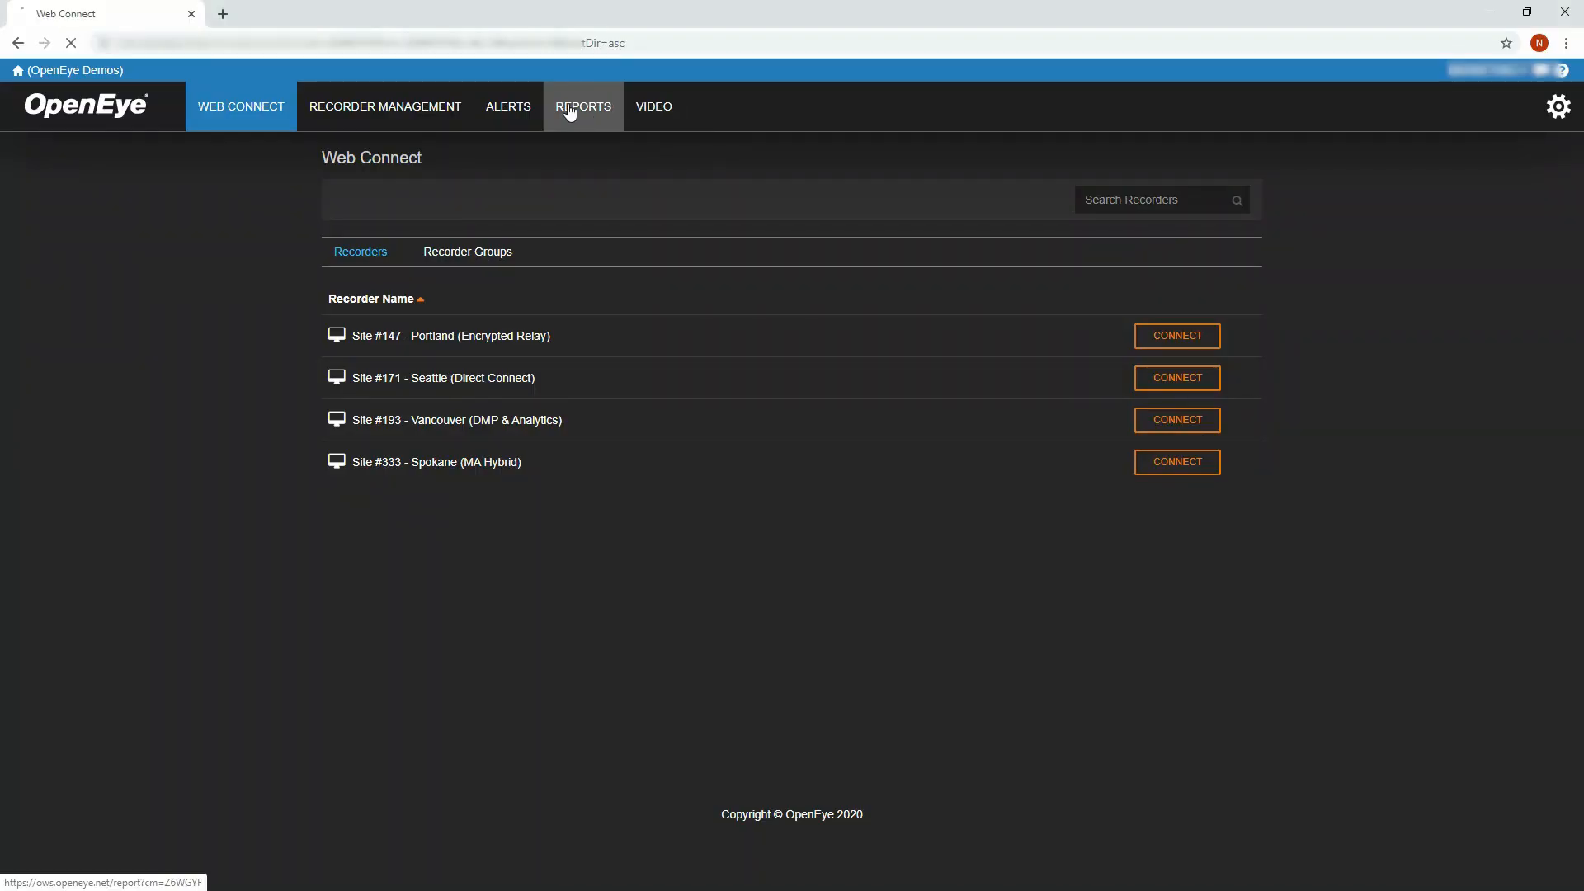
- View the Health and Usage Dashboard report and check the Attention Required alerts for flagged recorders
click(584, 107)
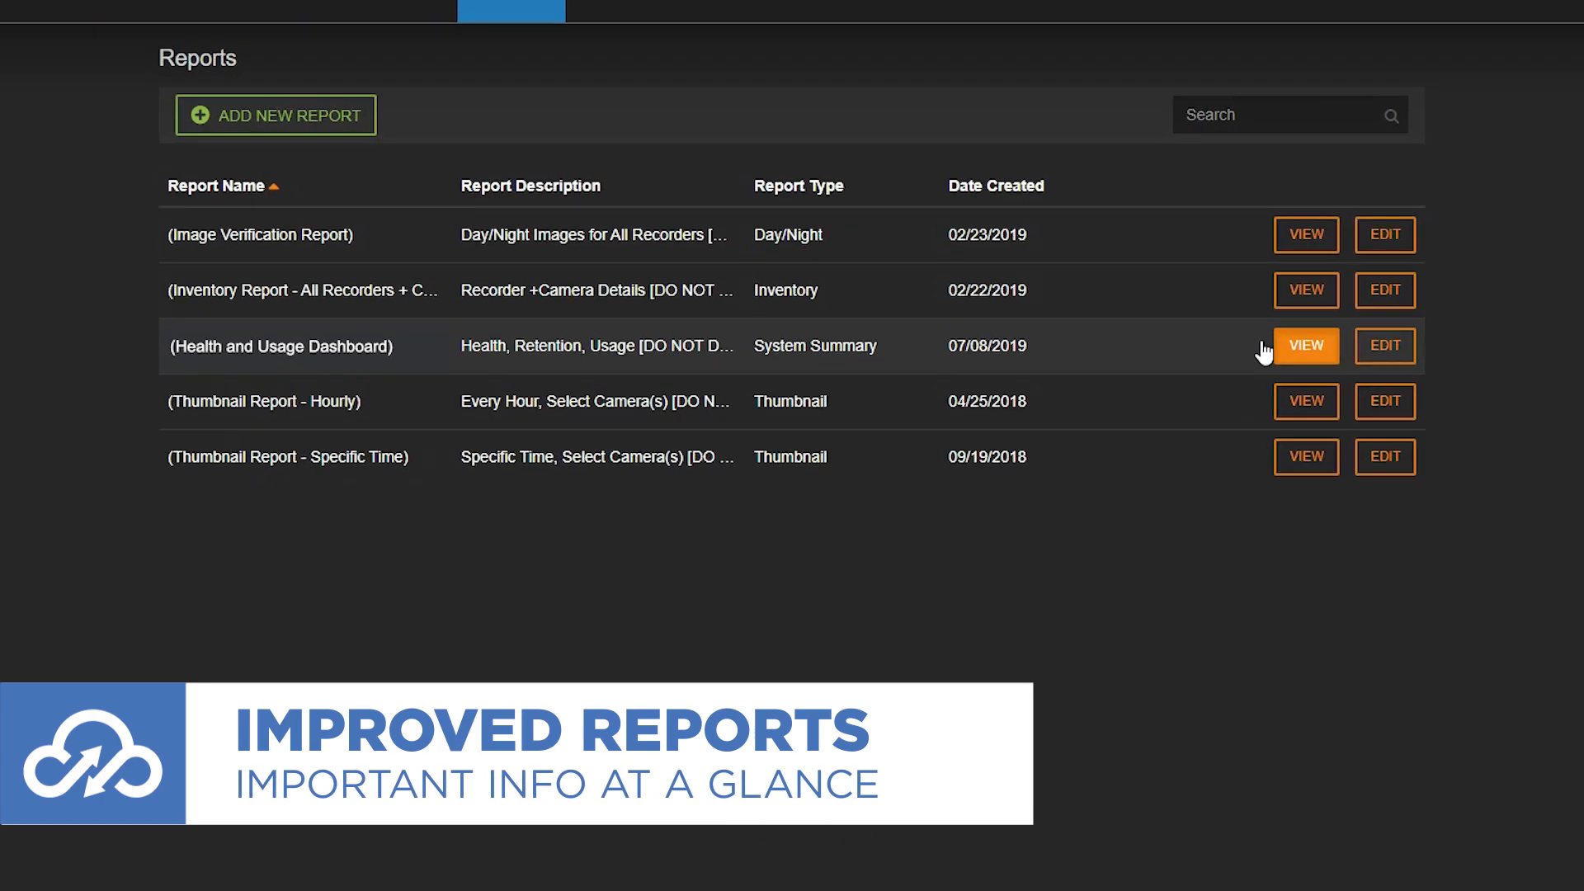
click(1305, 346)
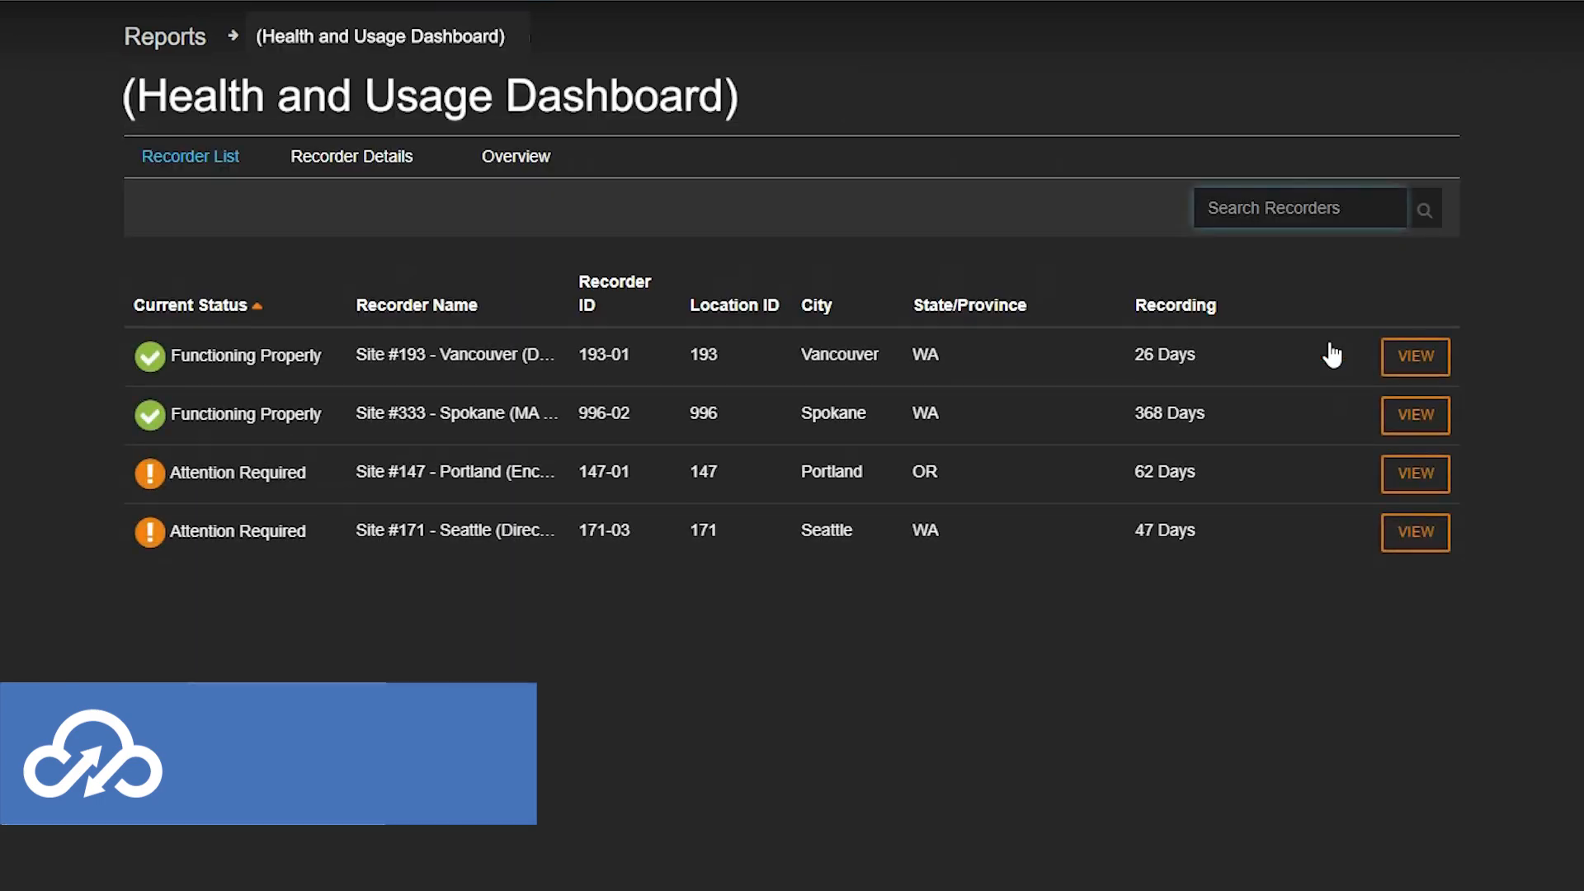
mouse_move(148, 472)
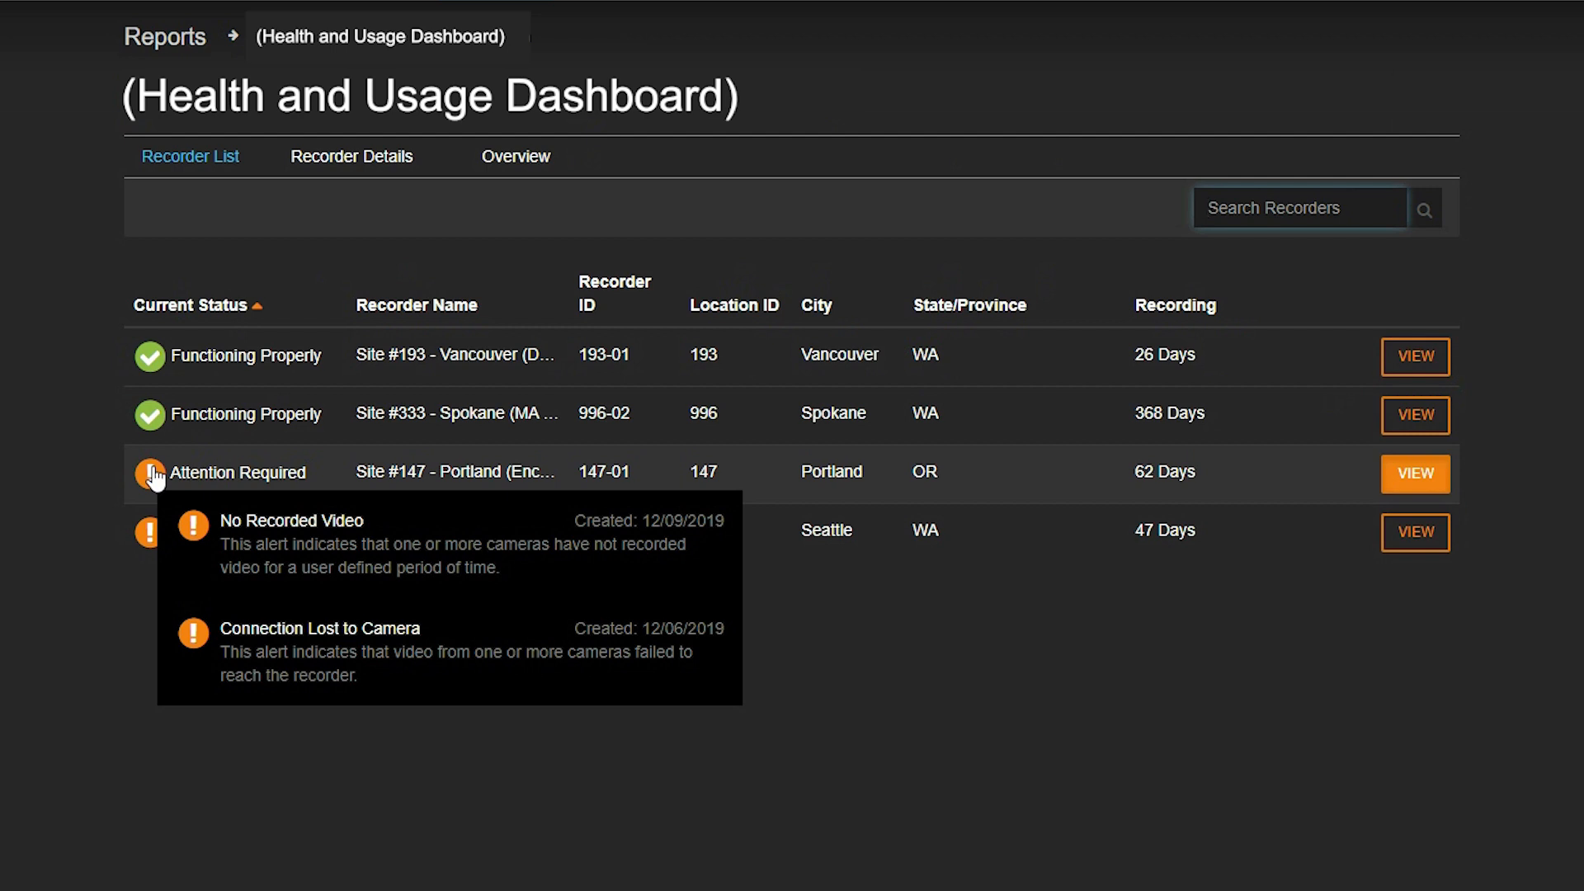
mouse_move(149, 533)
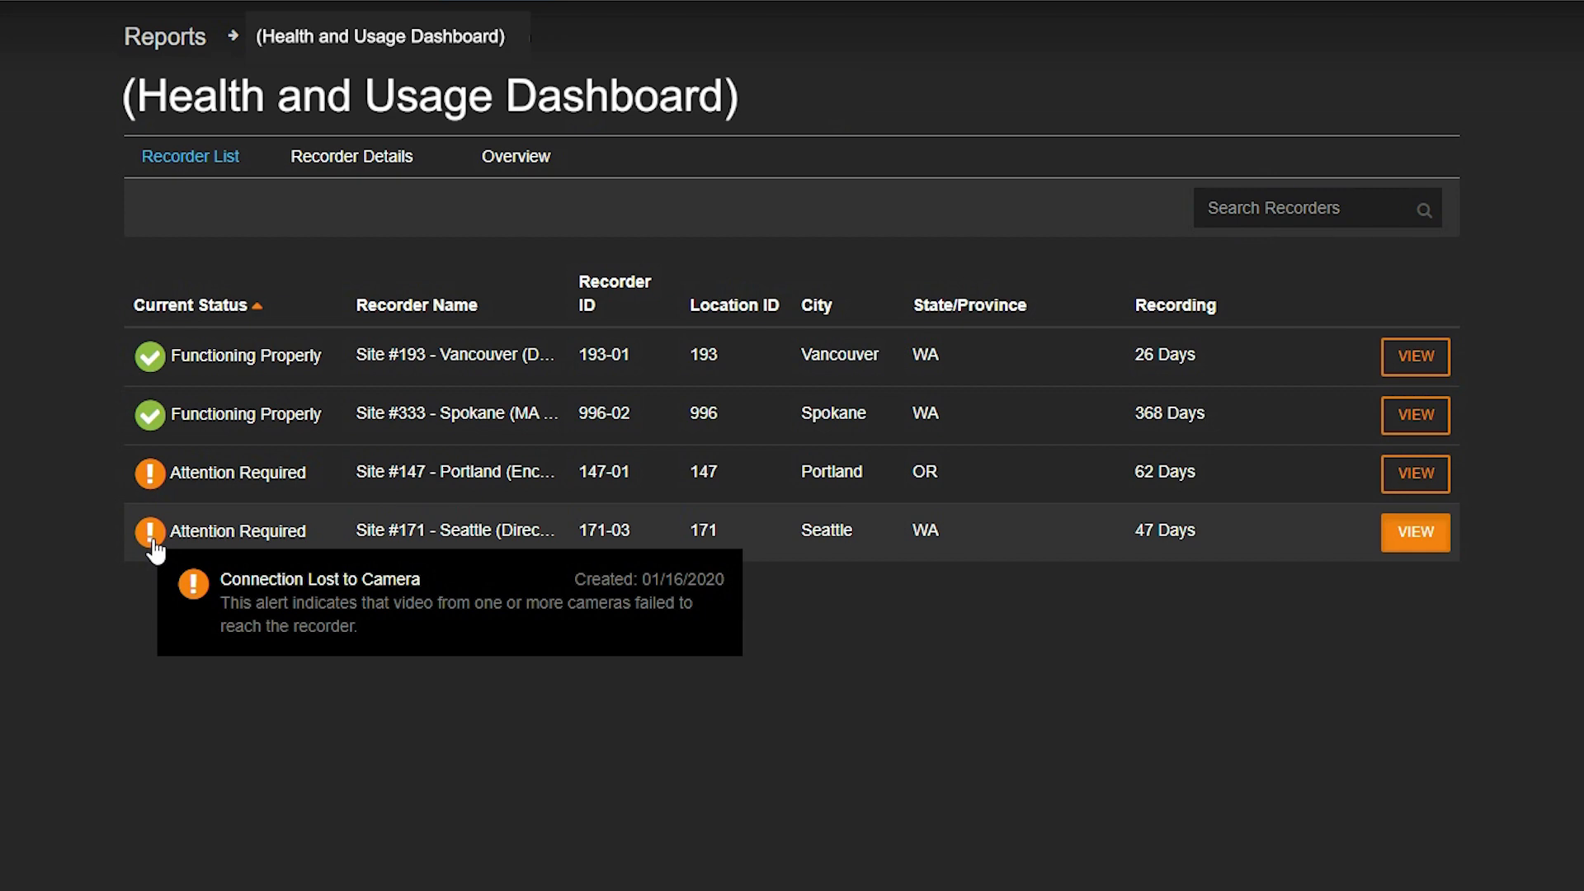
click(1412, 532)
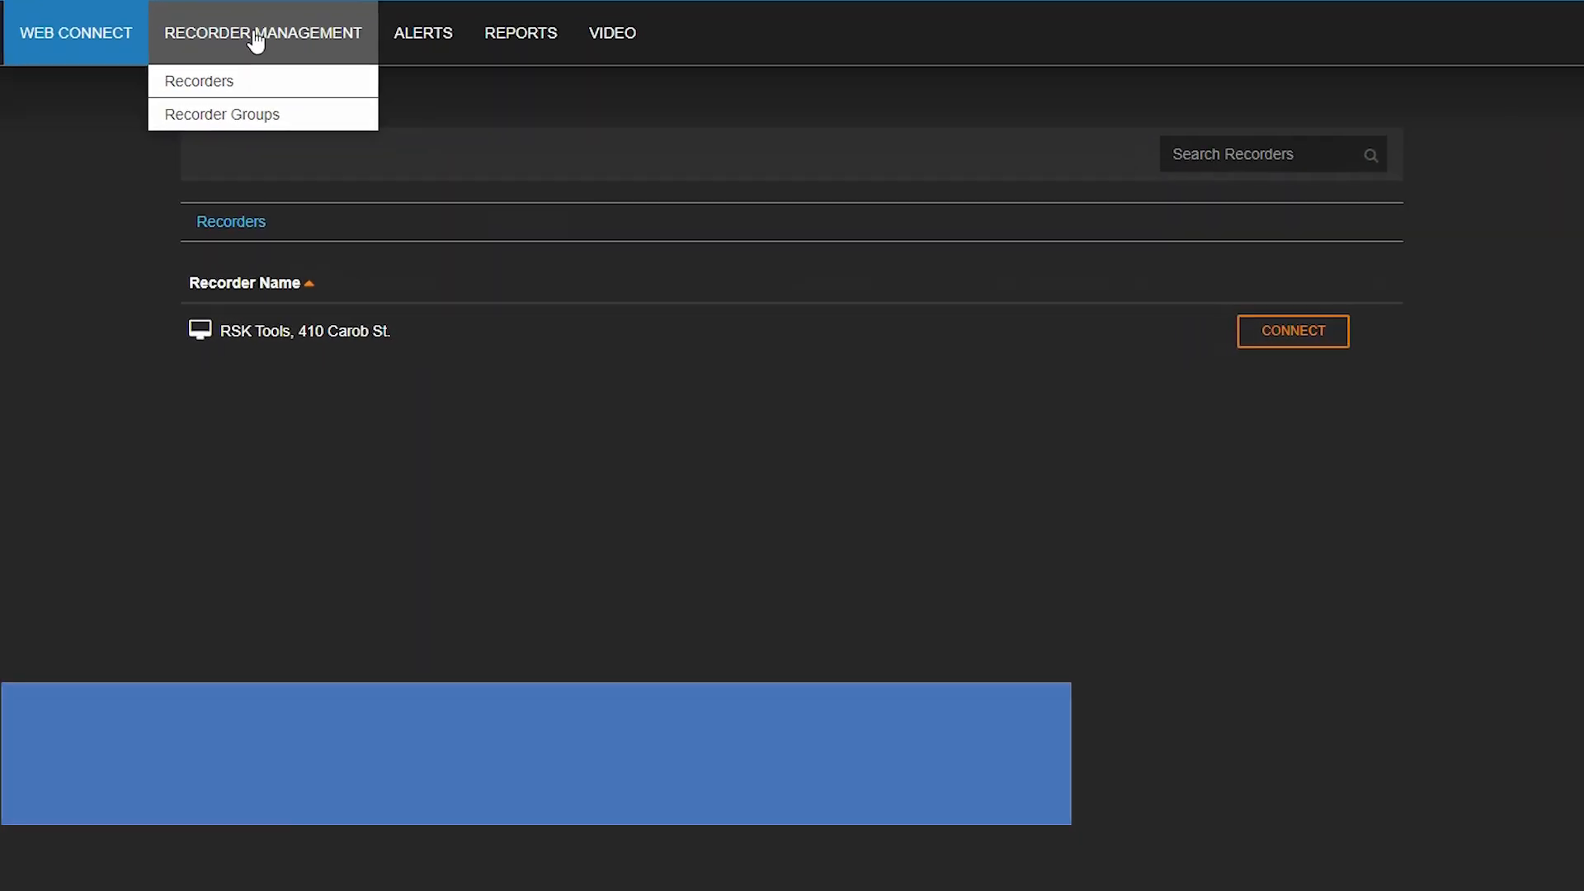
- List the managed recorders and view RSK Tools' available update, version 2.0.7.605
click(199, 81)
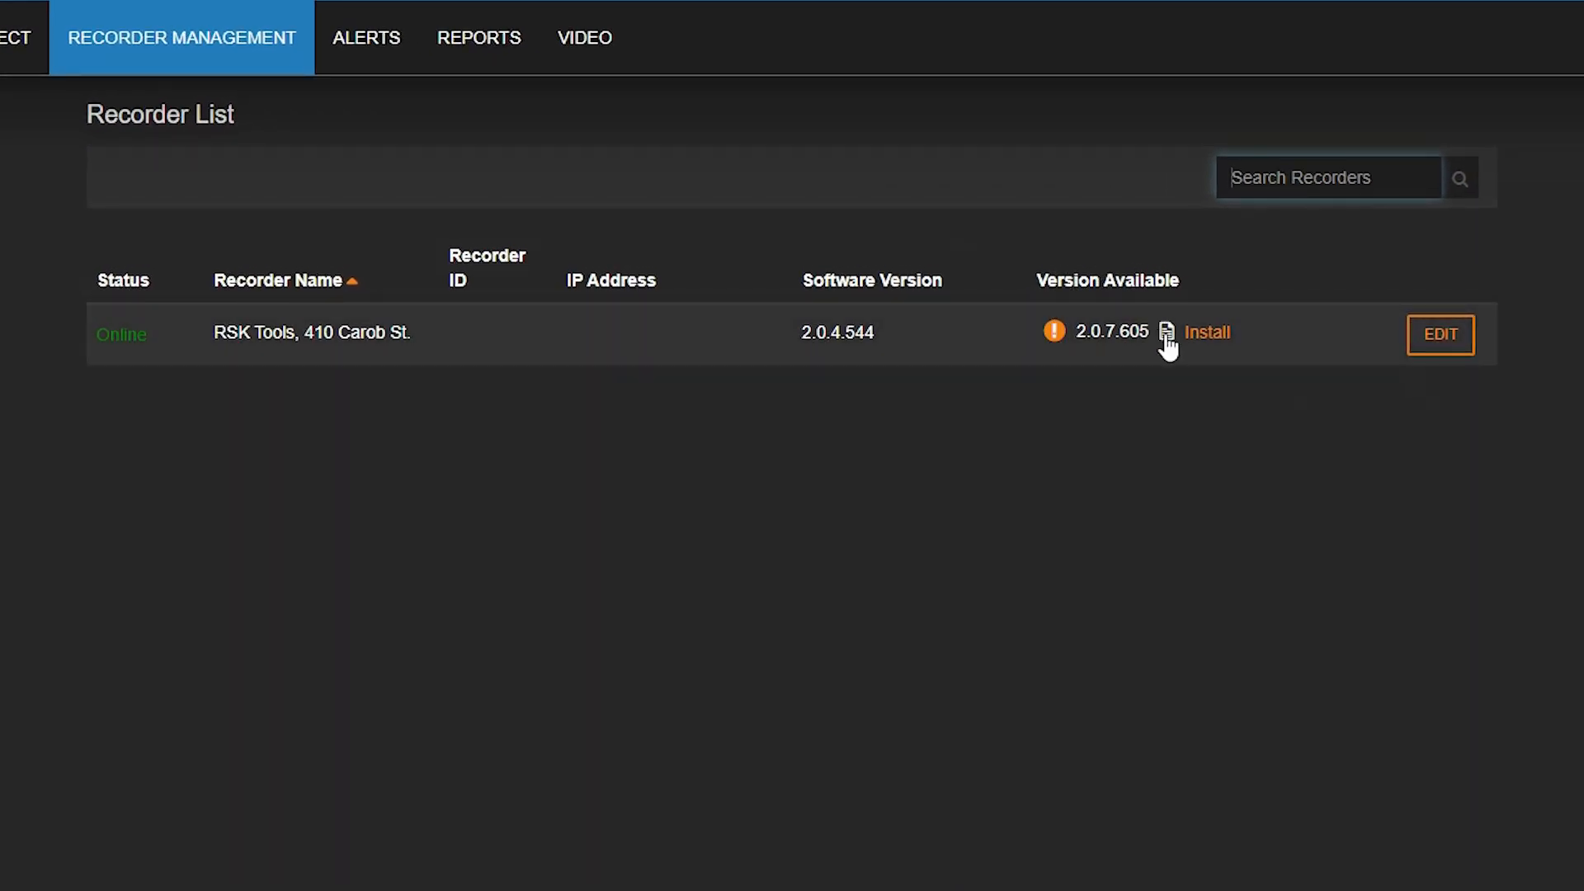
click(1164, 332)
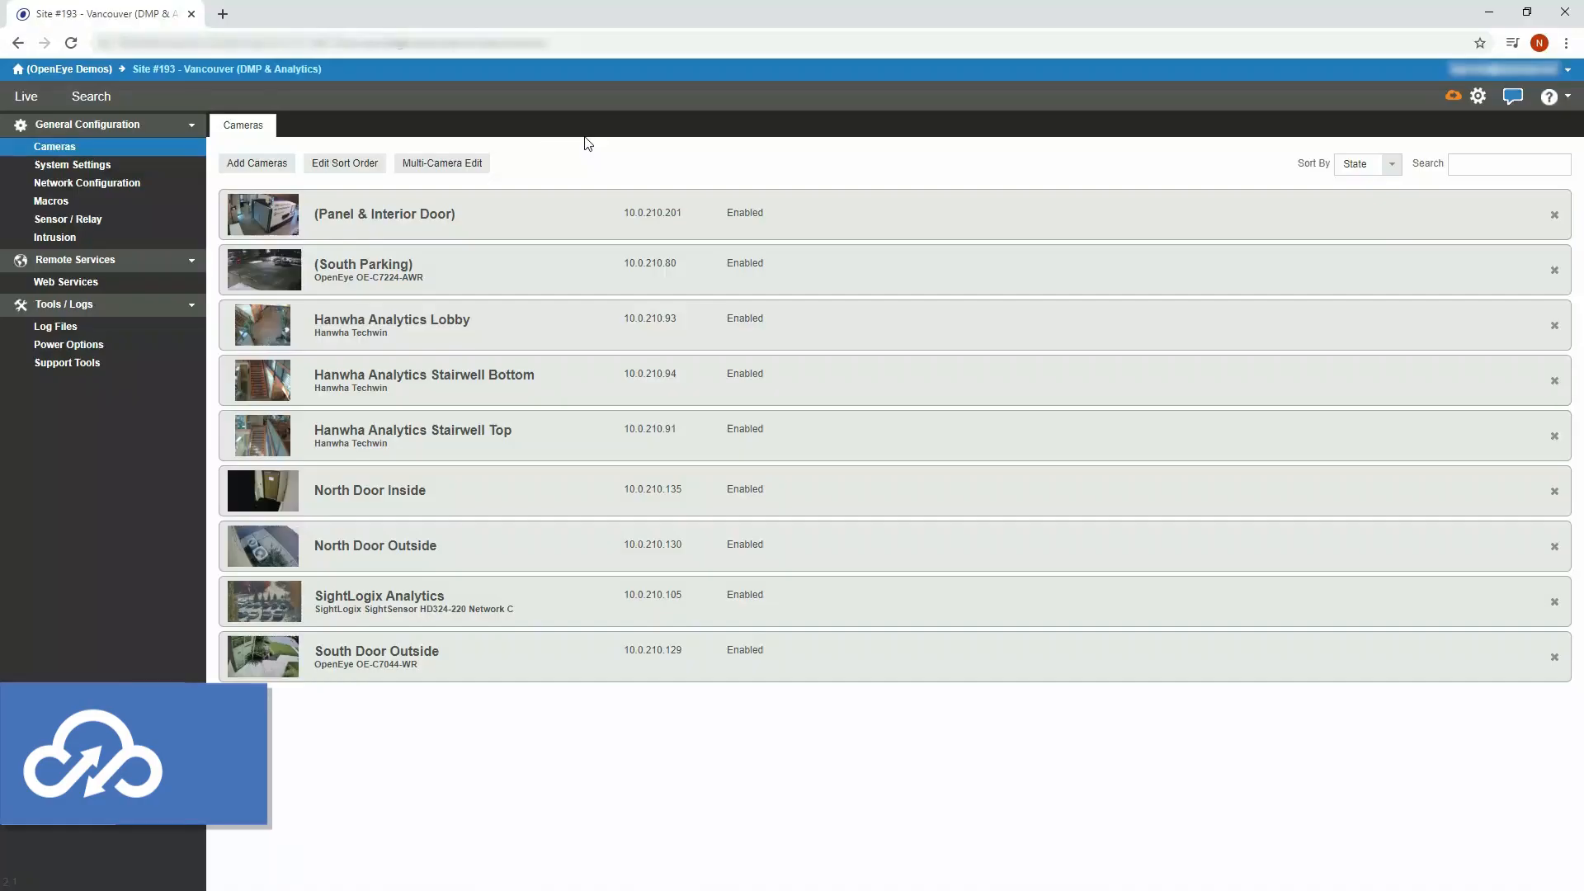
- From System Settings > General Settings, export the recorder configuration to Web Services
click(73, 165)
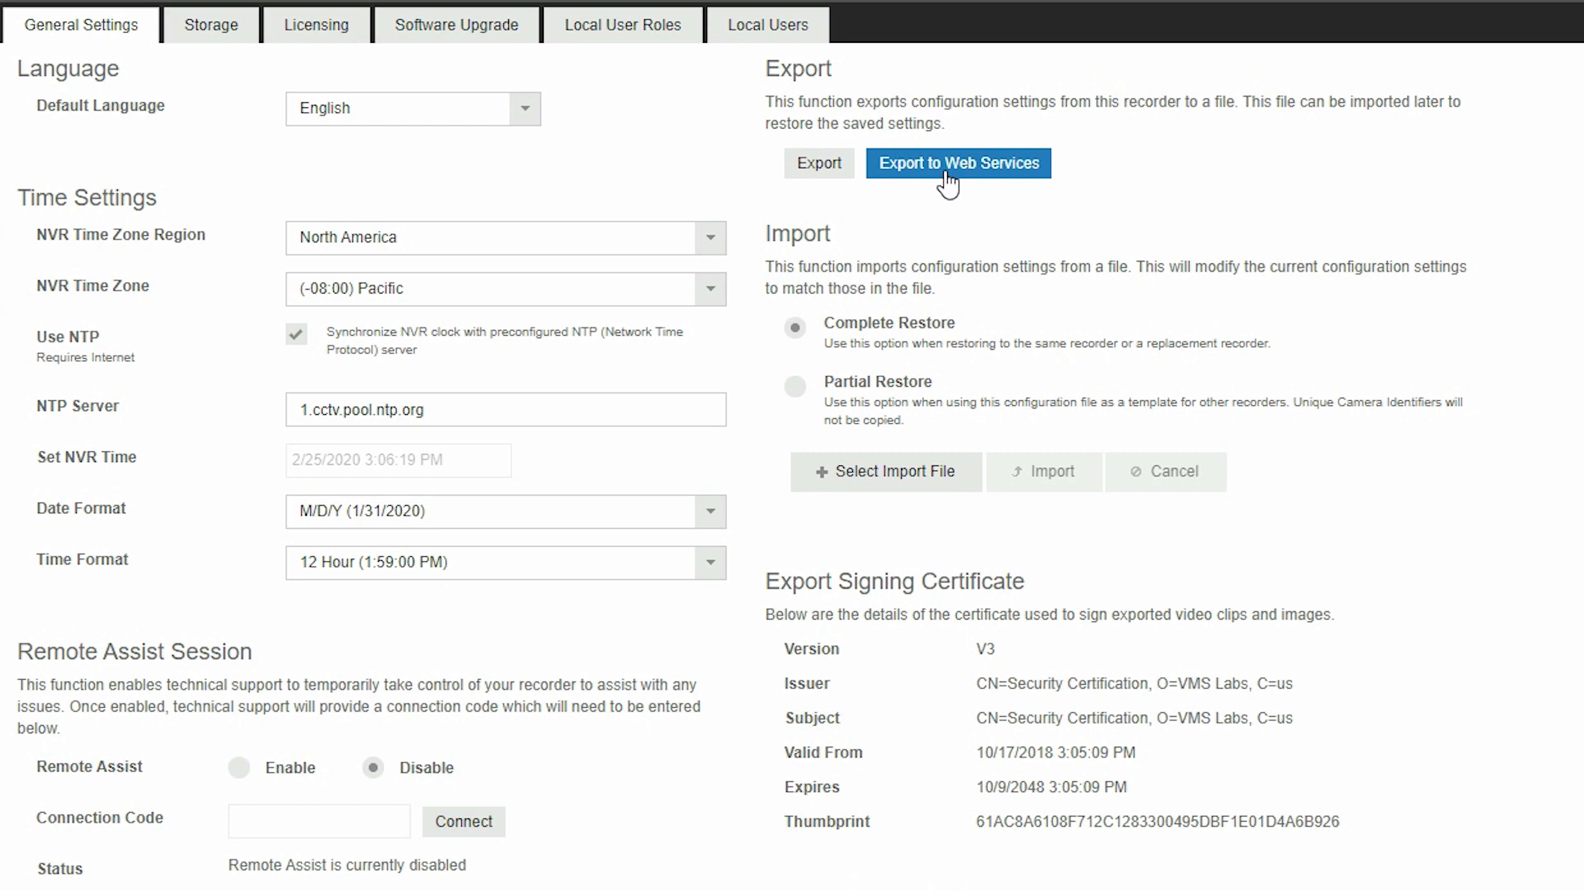
click(297, 283)
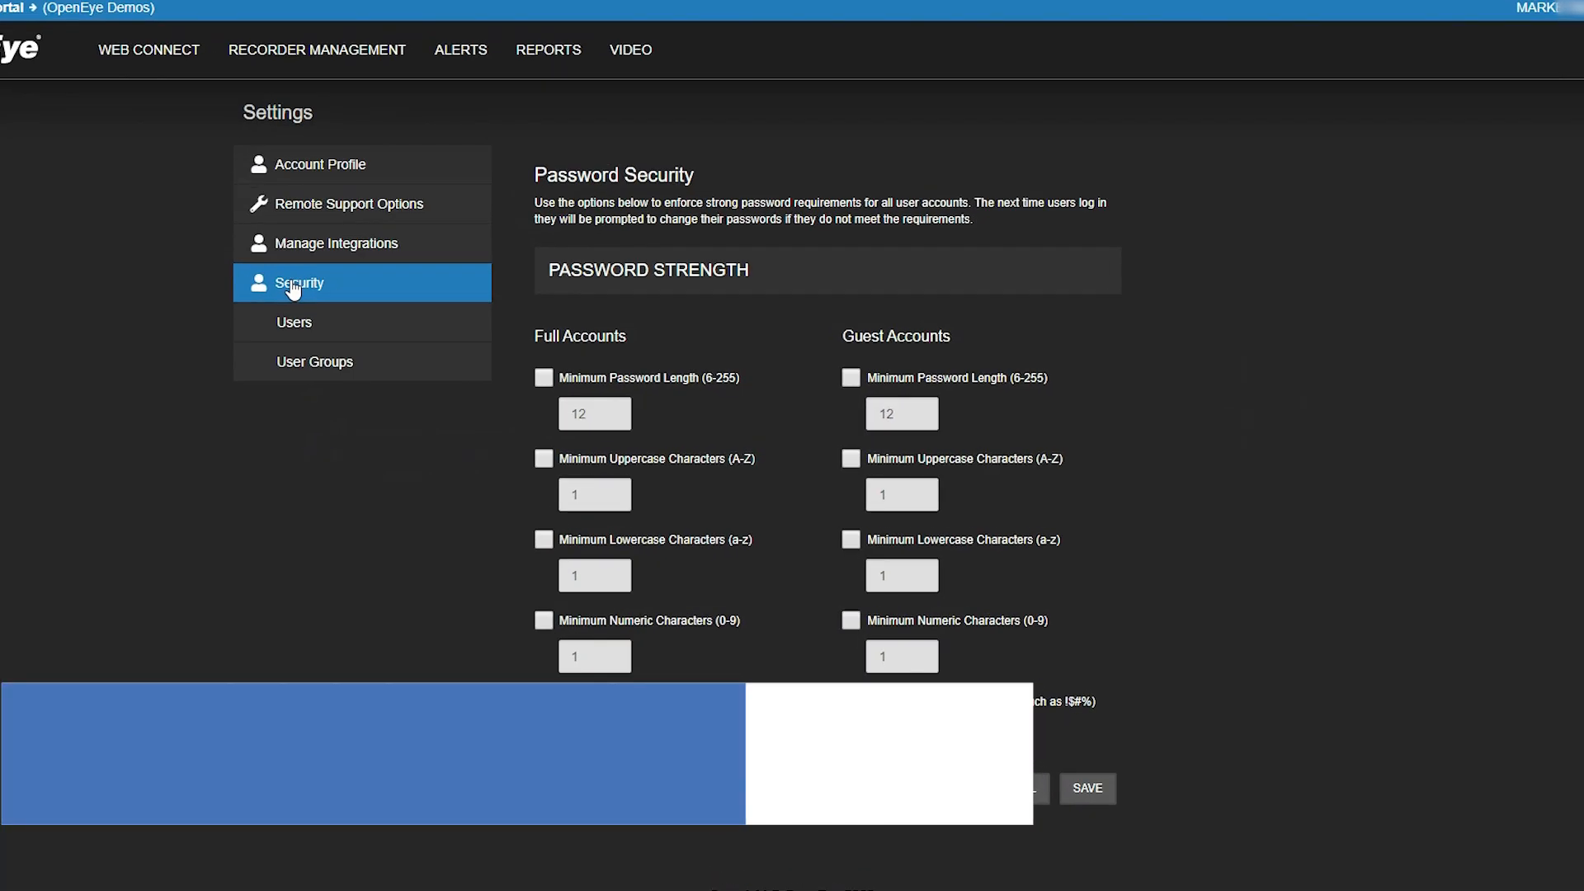
- Require minimum password length for full and guest accounts and 3 numeric characters for full accounts
click(543, 377)
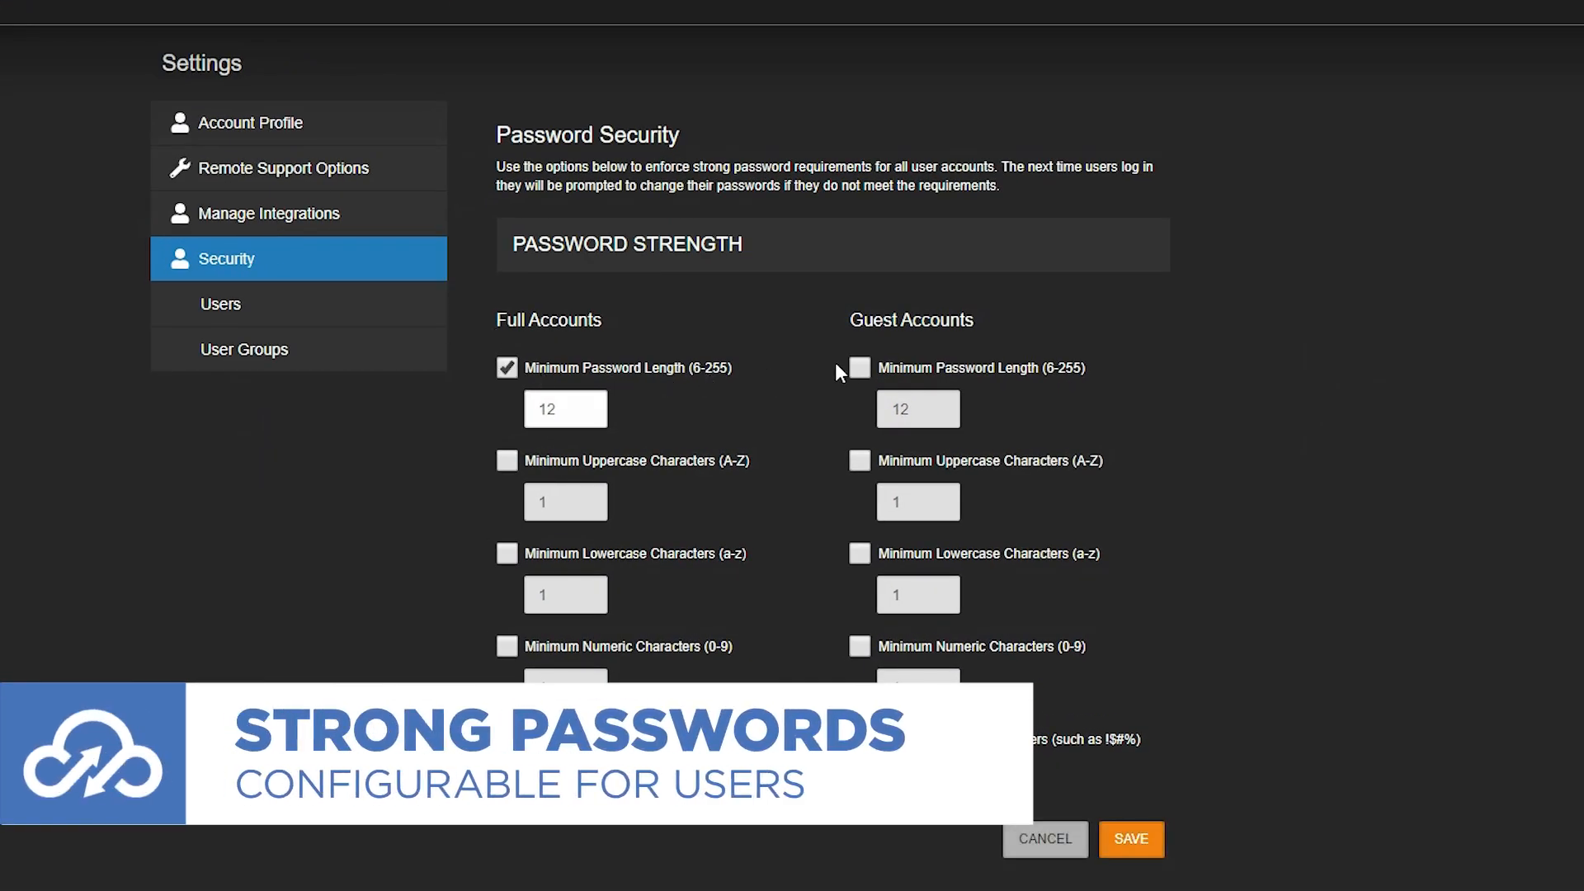
click(859, 366)
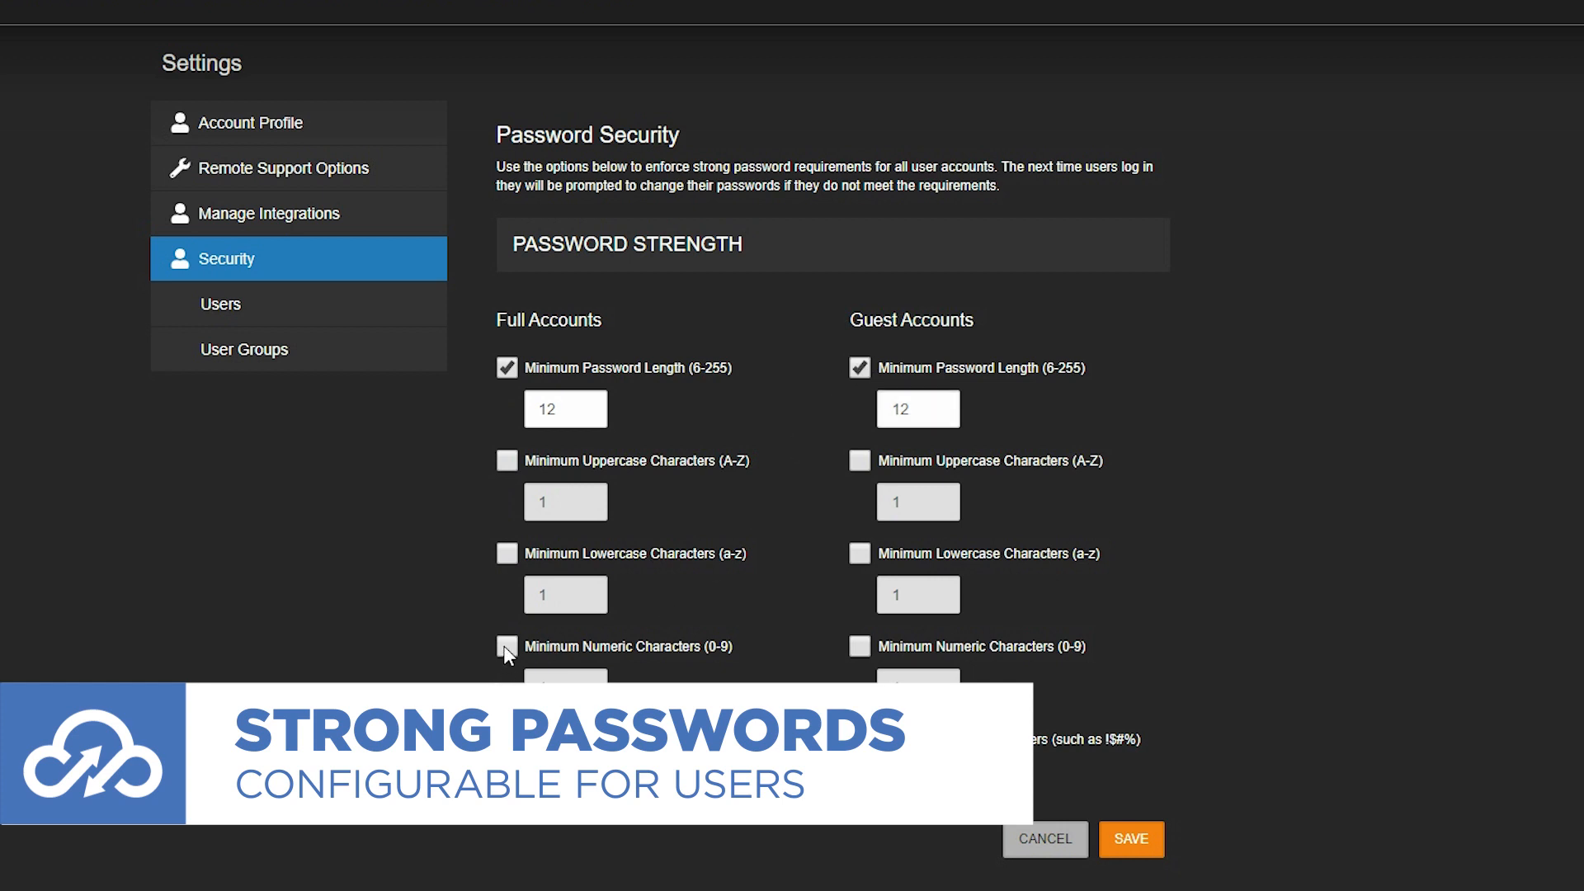
click(506, 647)
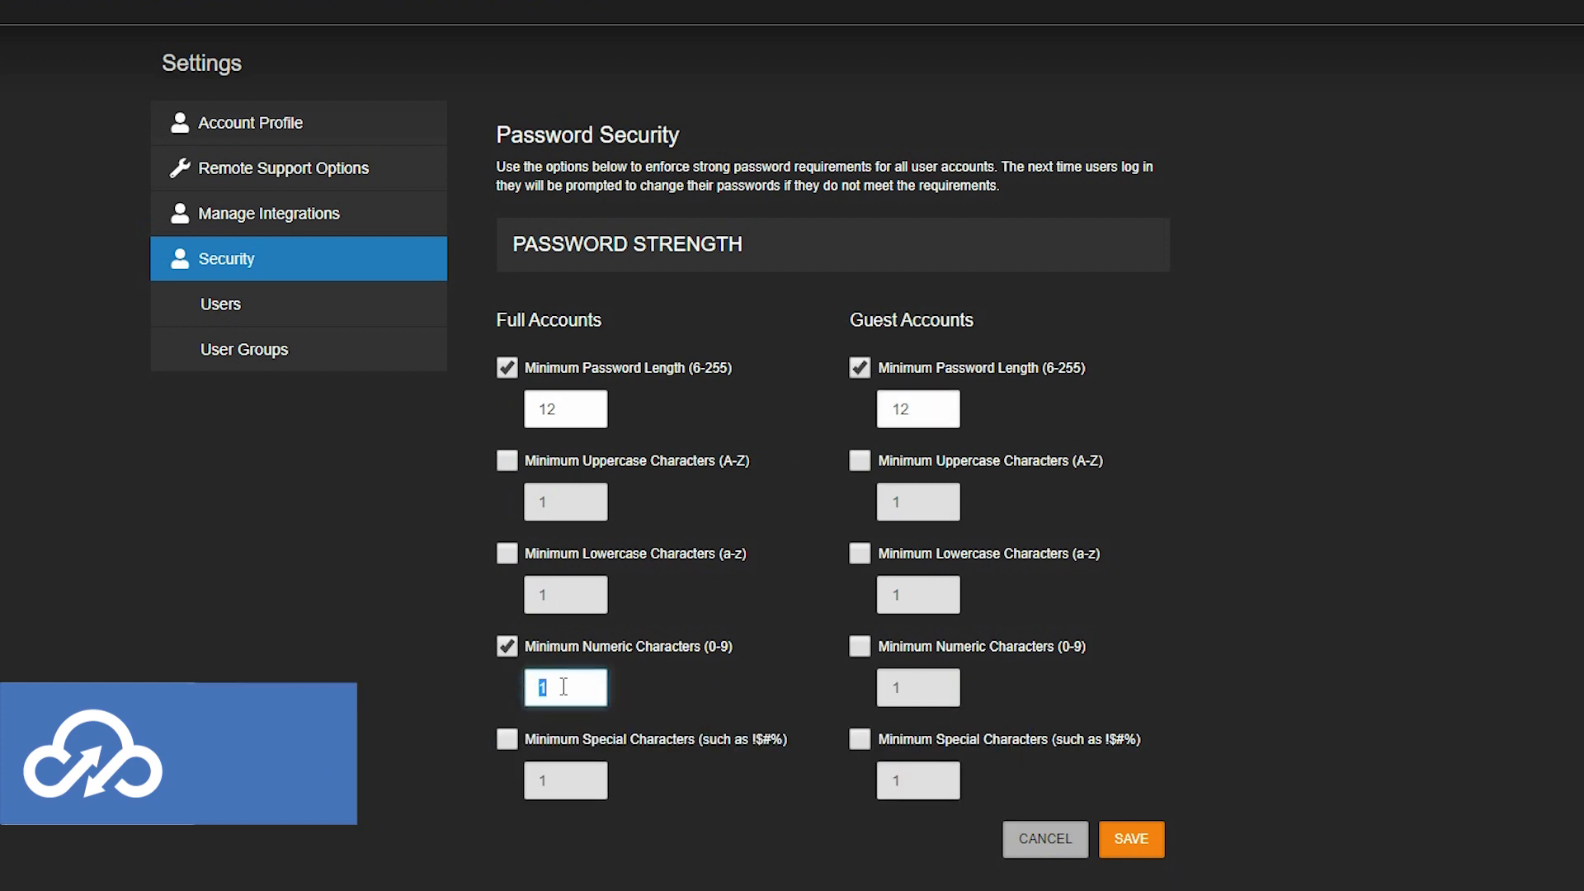
text(3)
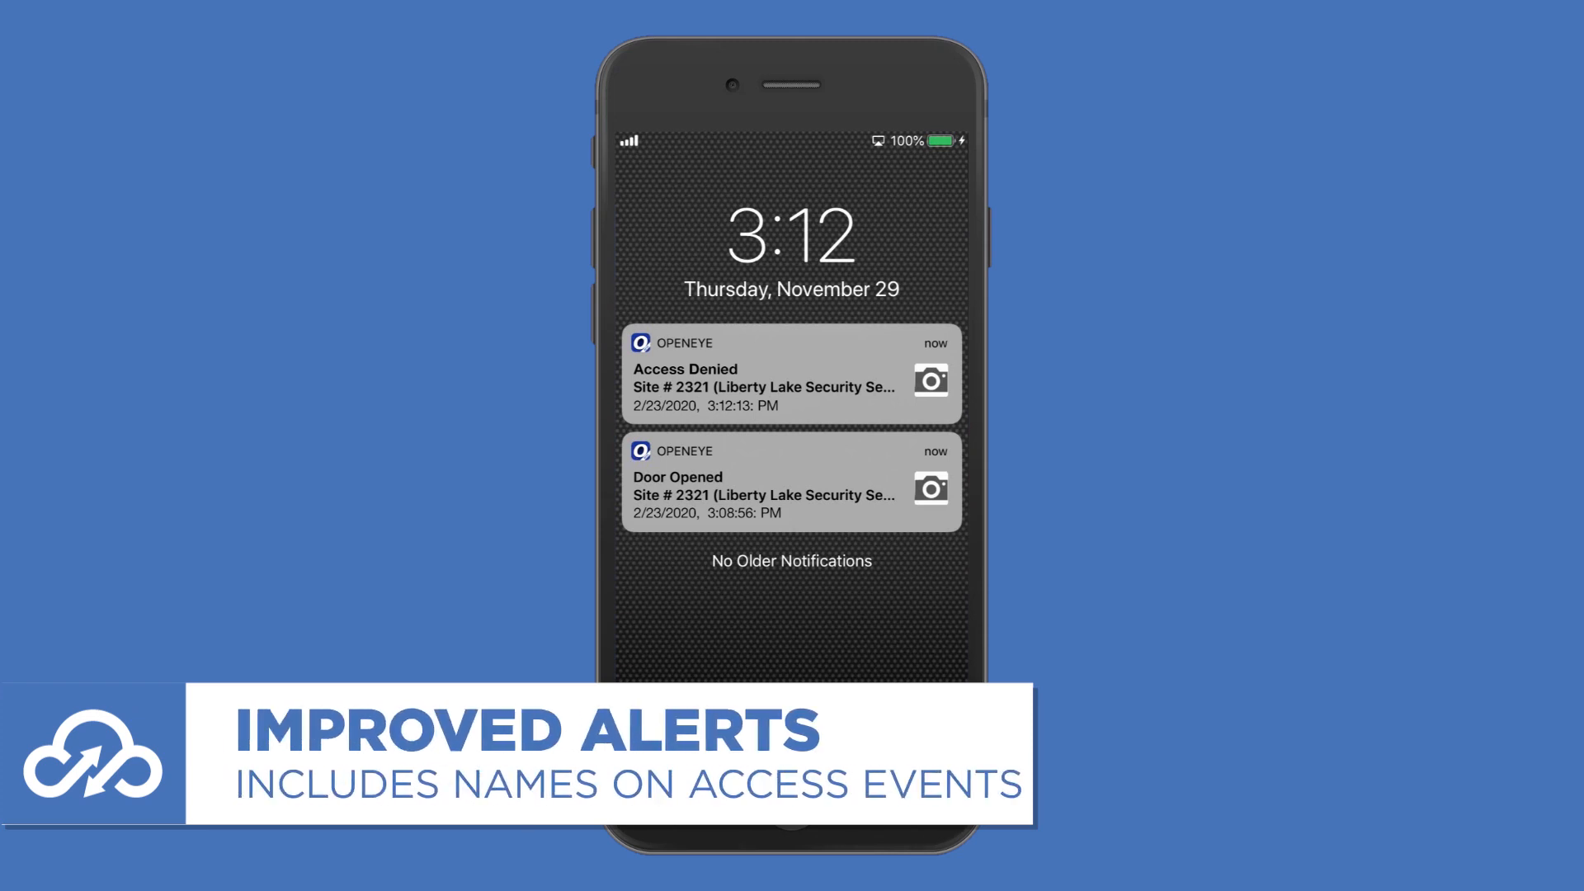
- View the Access Denied and Door Opened push notifications on the phone lock screen
click(765, 373)
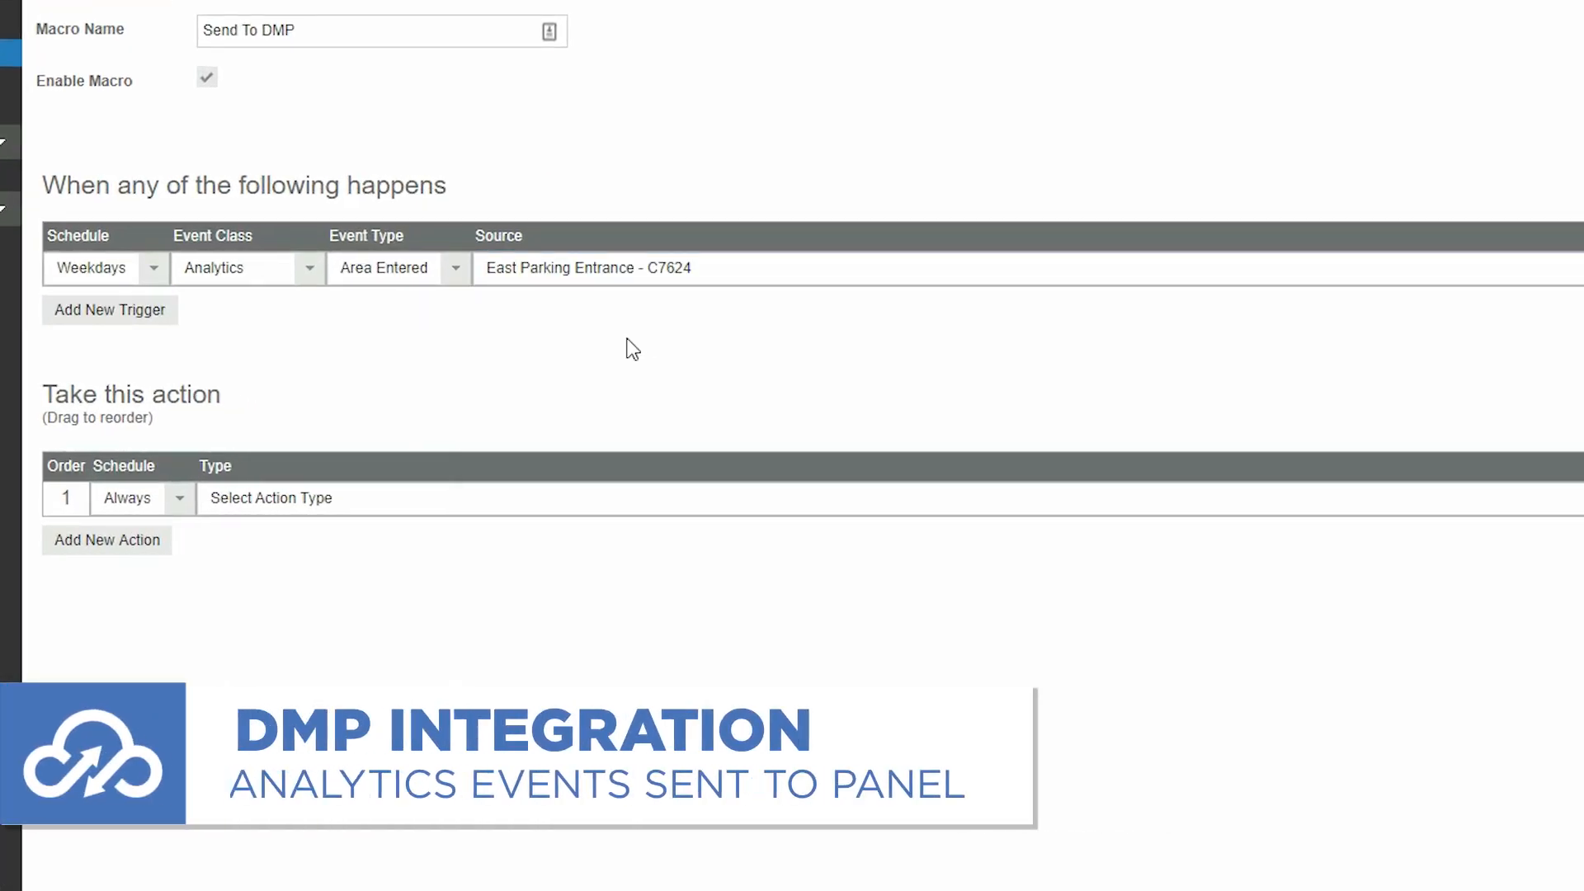
- Set the macro action's schedule to Weekdays and its type to Send To DMP Panel
click(141, 498)
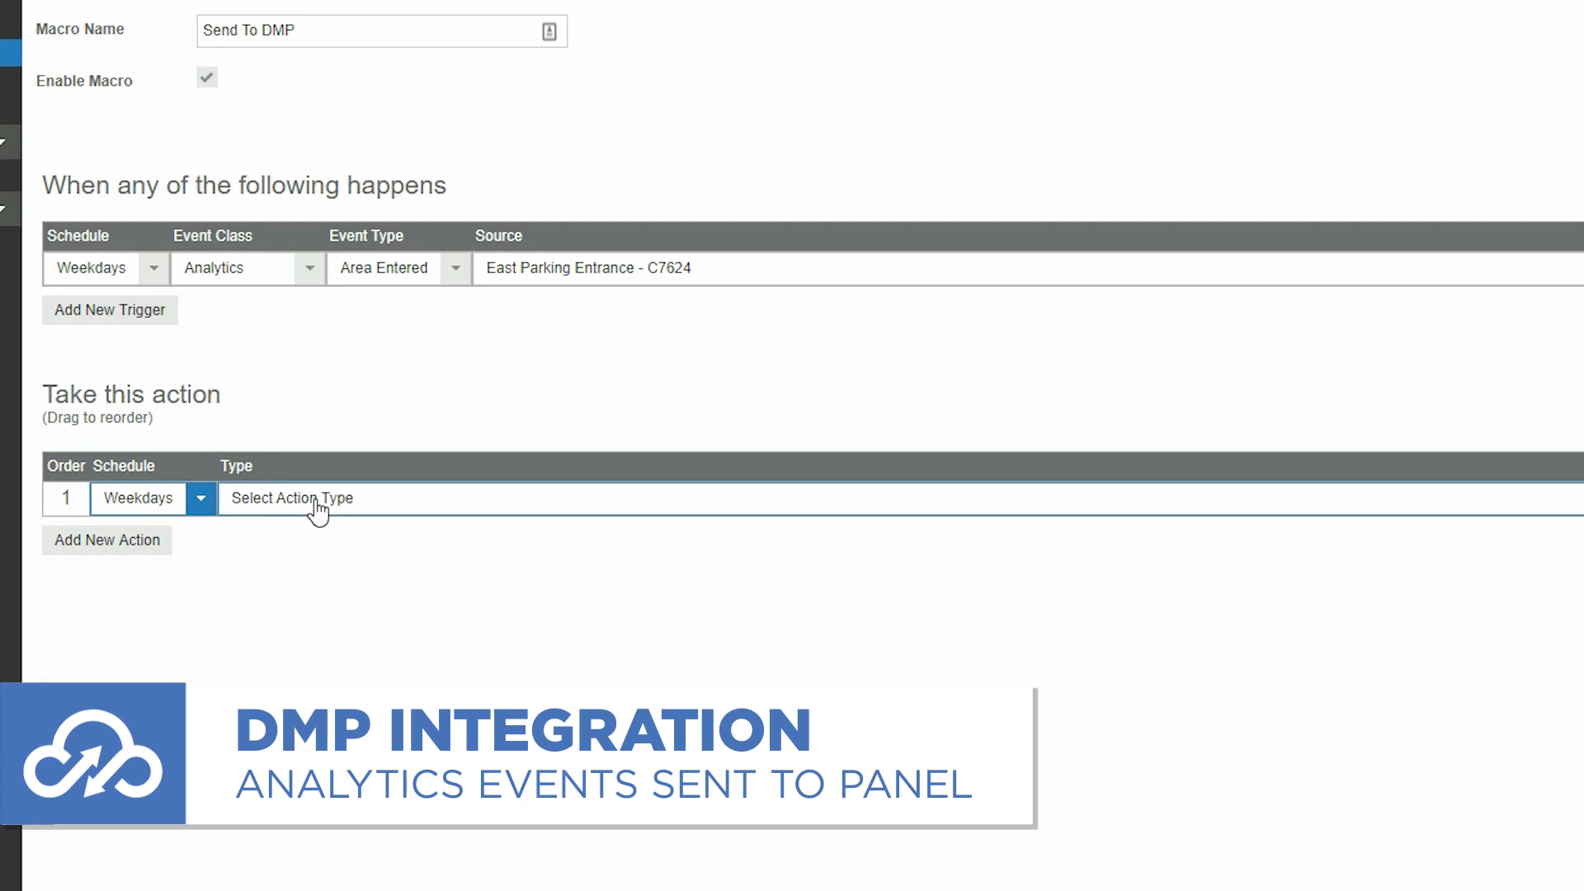
click(293, 498)
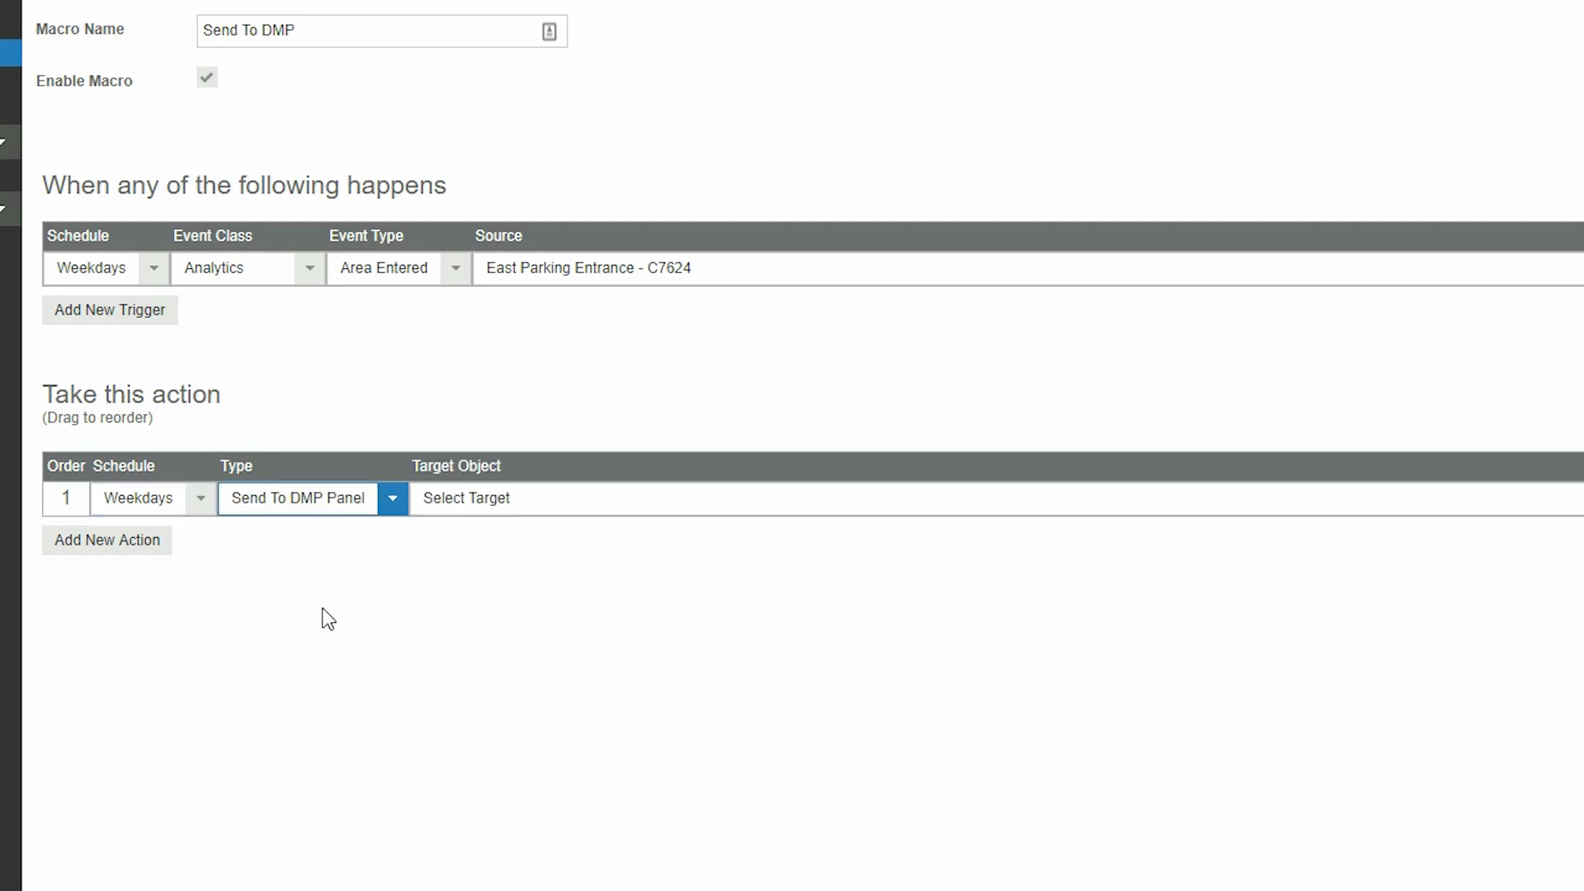